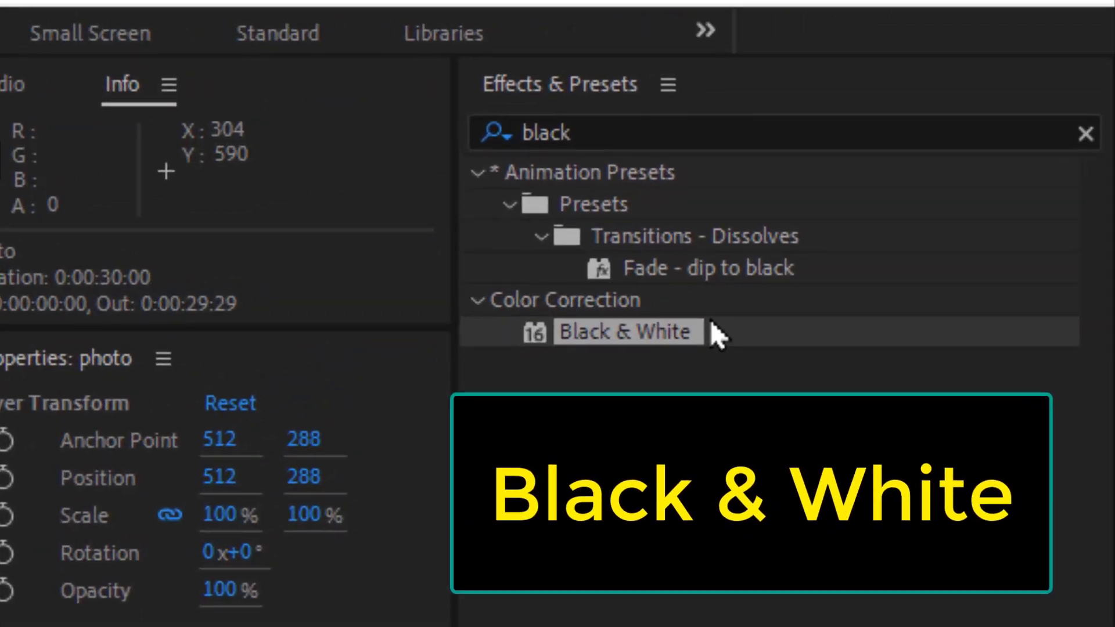
Apply Black & White to the witch photo with Reds and Yellows at -20 and Tint on
double_click(625, 331)
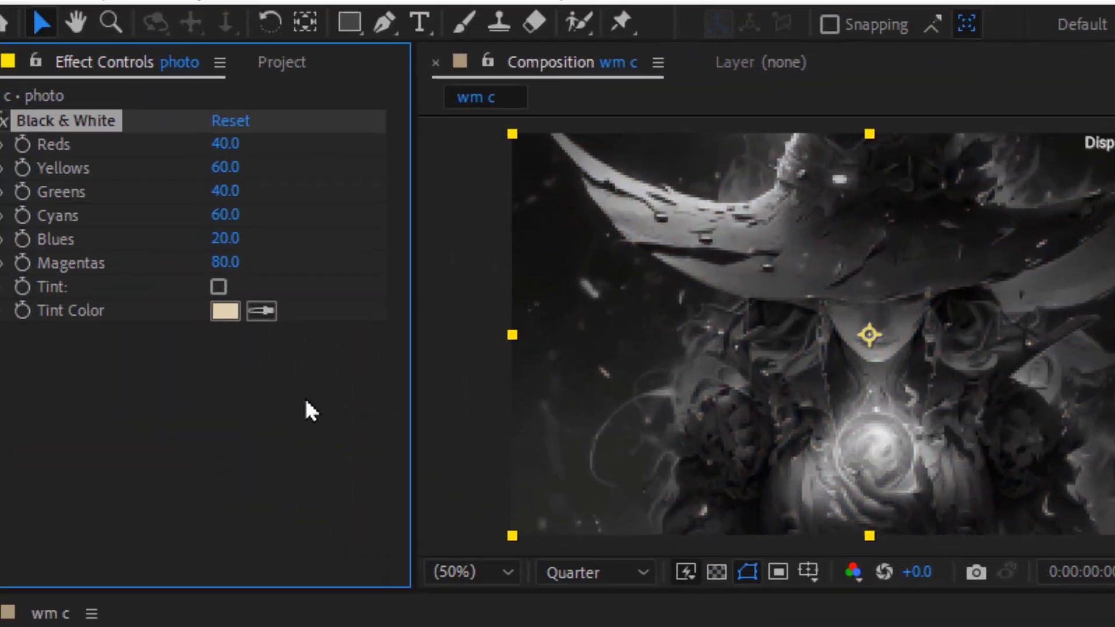
type("-20")
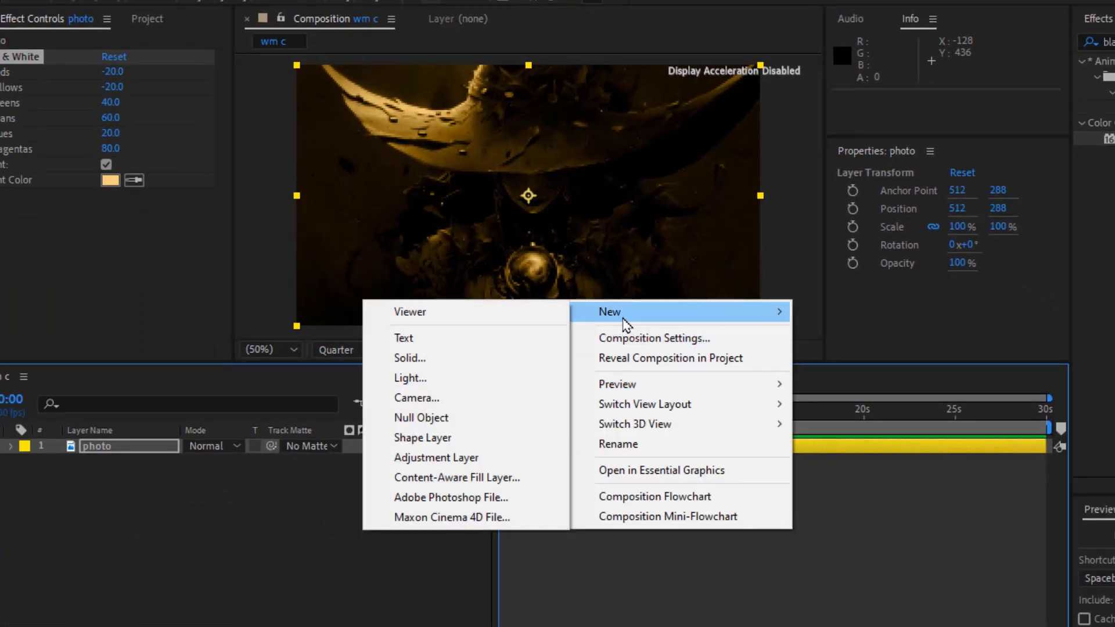
Create a black solid and apply the 'saber alyousfi' preset for a glowing orange spiral
left_click(410, 357)
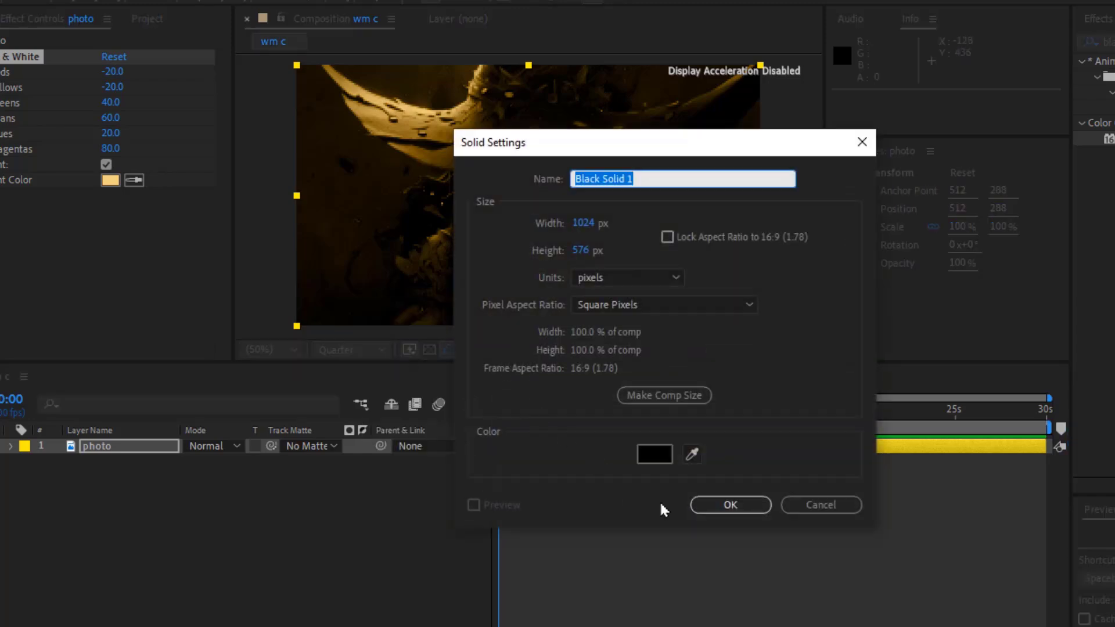
left_click(729, 503)
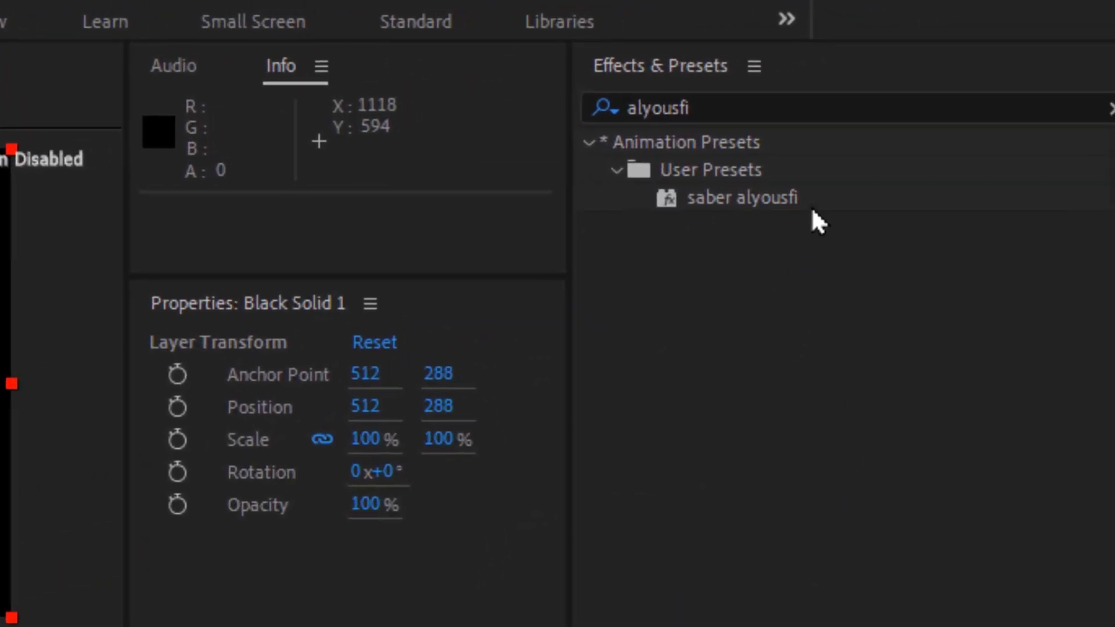
left_click(743, 198)
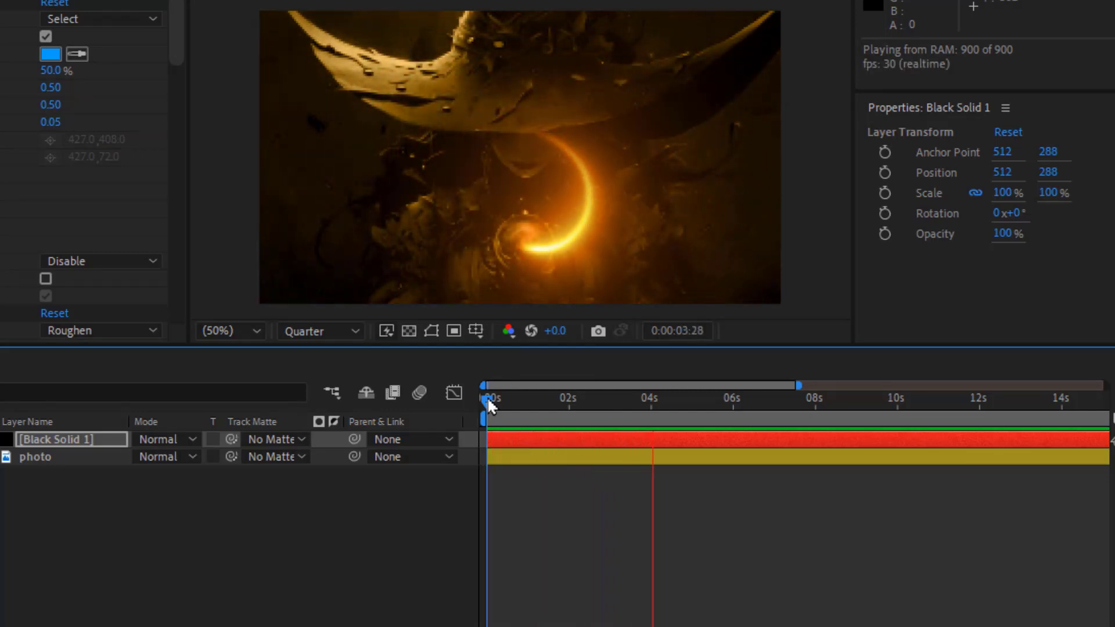
Duplicate the saber solid (Ctrl+D) and set both saber layers to Screen mode
key("ctrl+d")
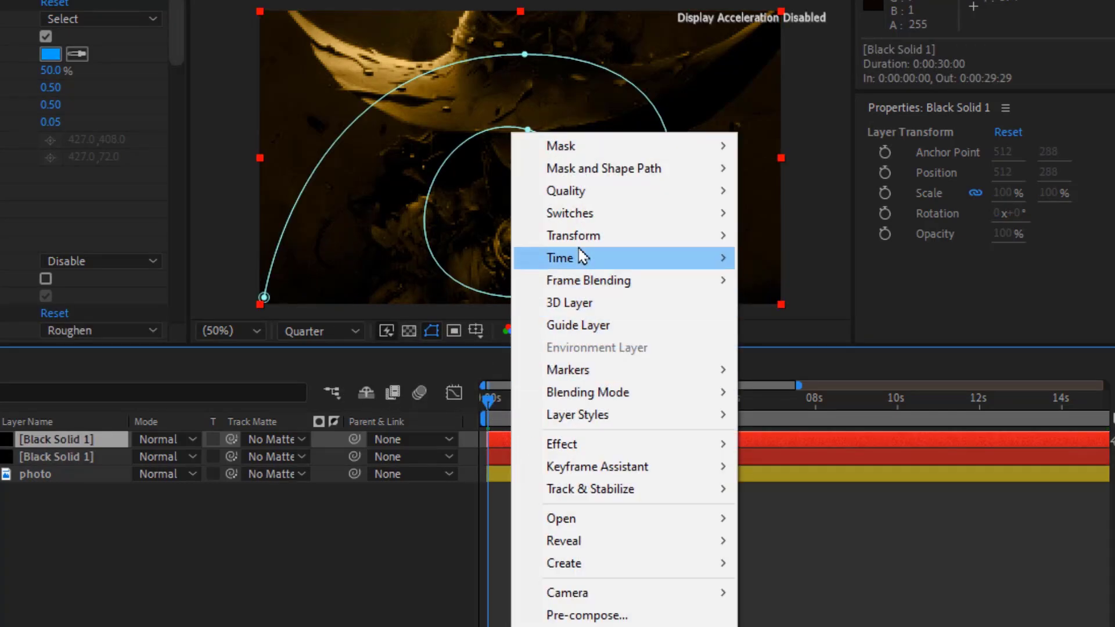
mouse_move(573, 236)
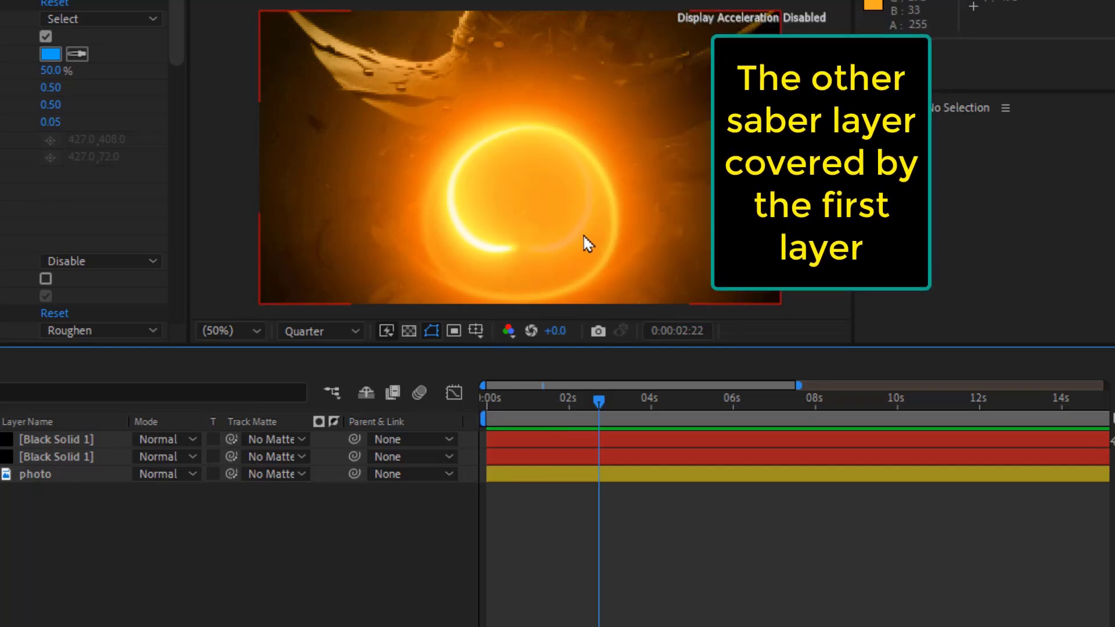
mouse_move(566, 255)
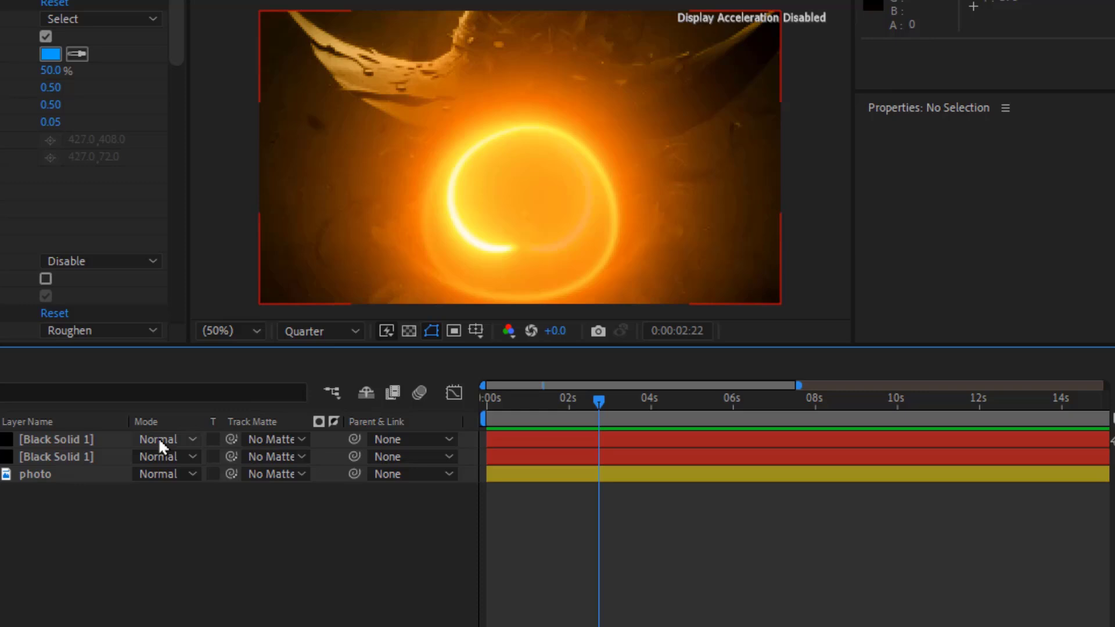
left_click(166, 439)
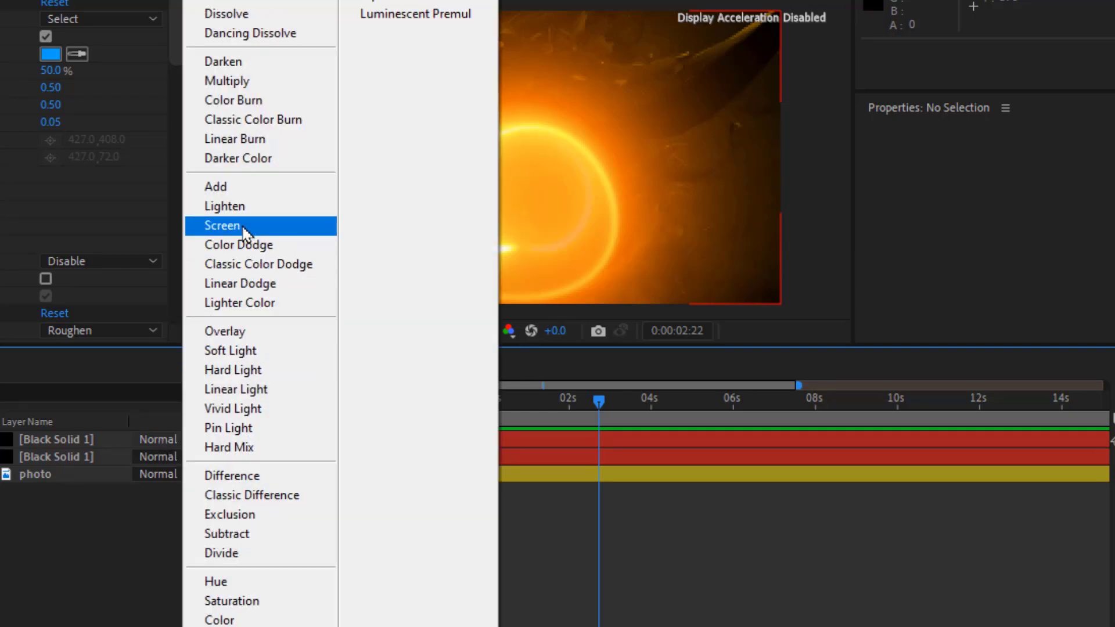
left_click(223, 226)
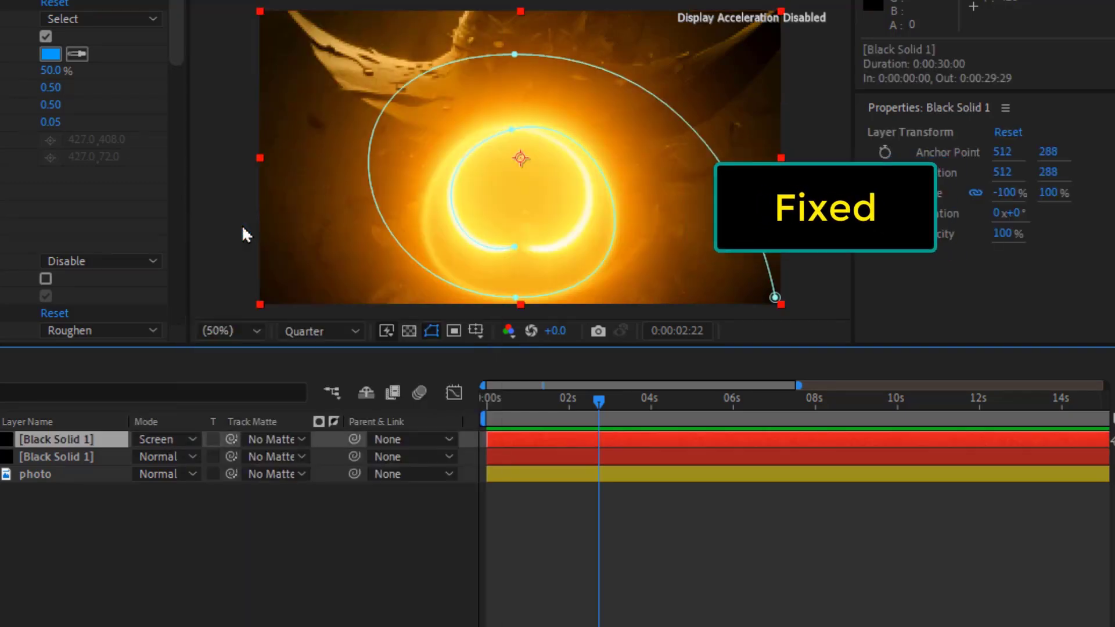
left_click(162, 439)
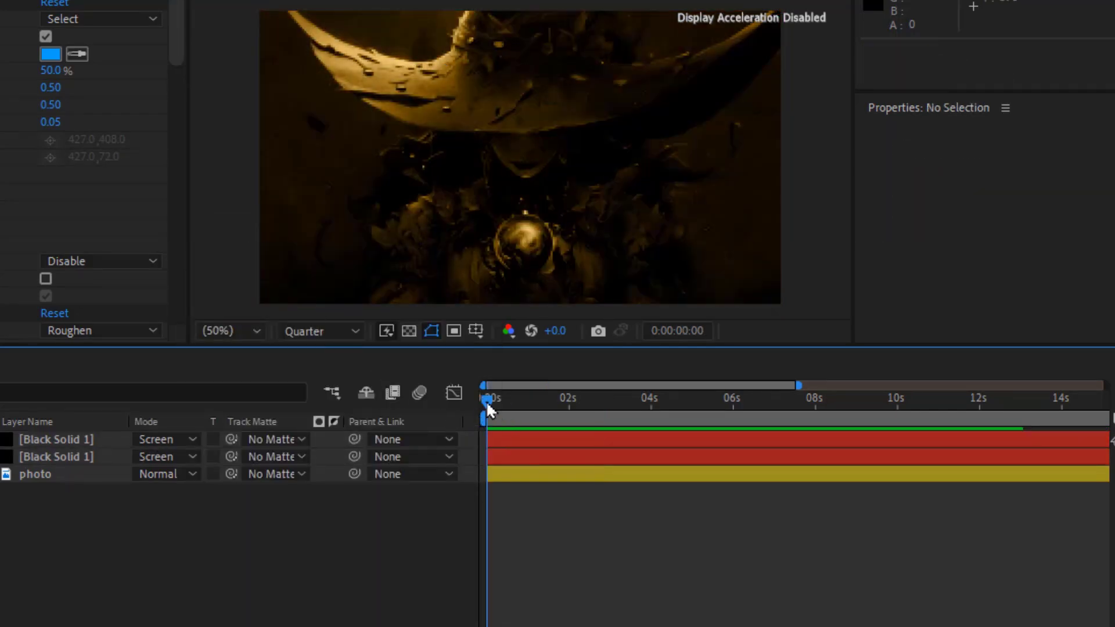
Preview, then add an adjustment layer with the Twitch effect at amount 2, speed 50
key("space")
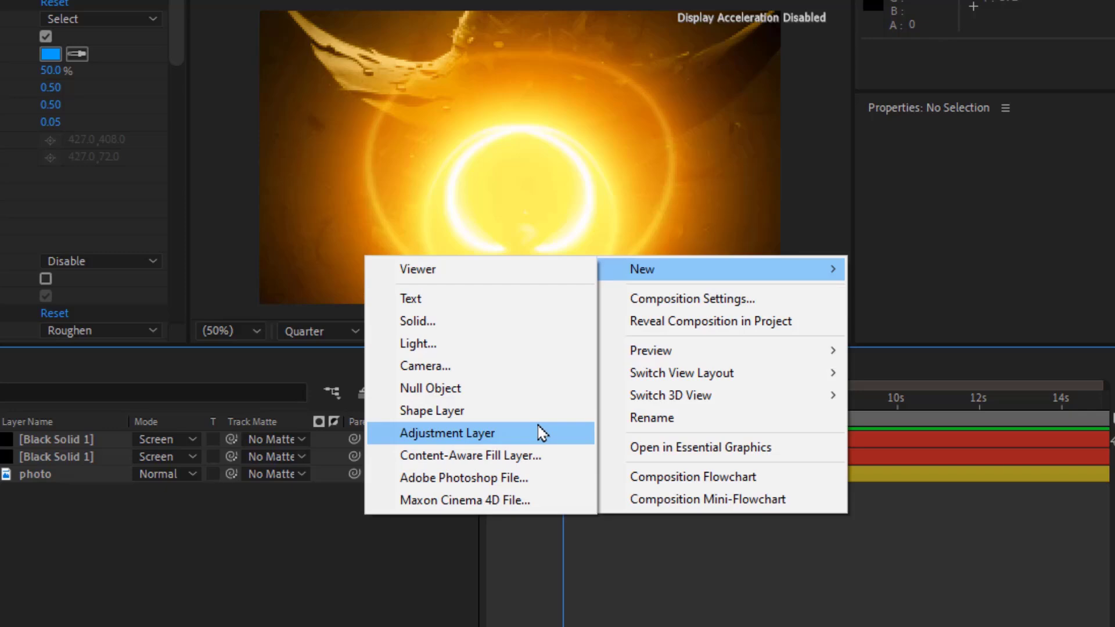
left_click(447, 434)
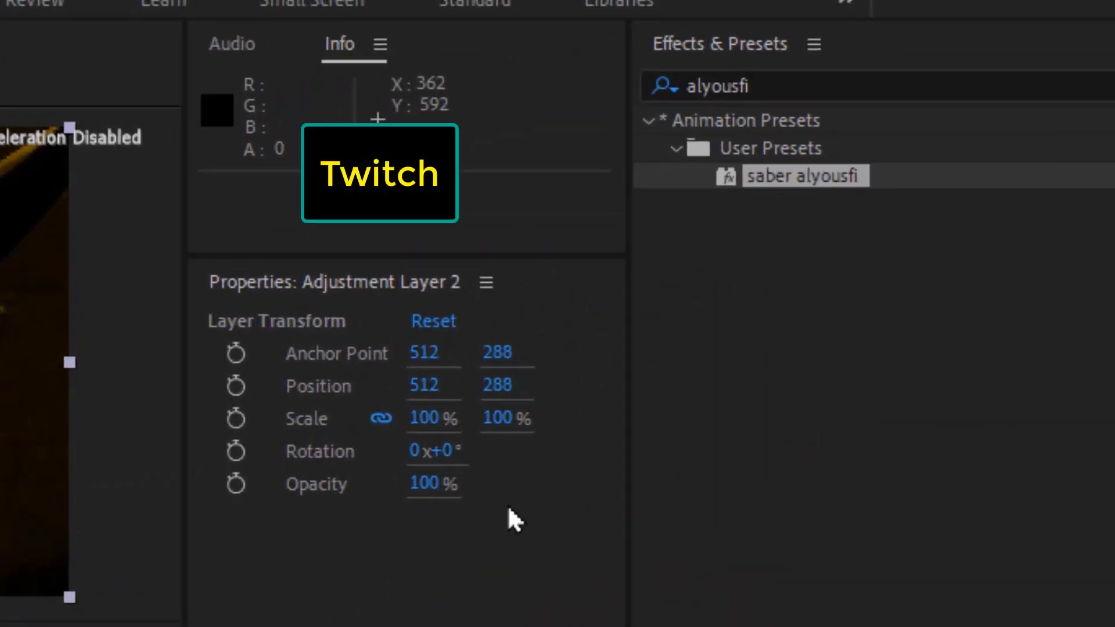
type("twitch")
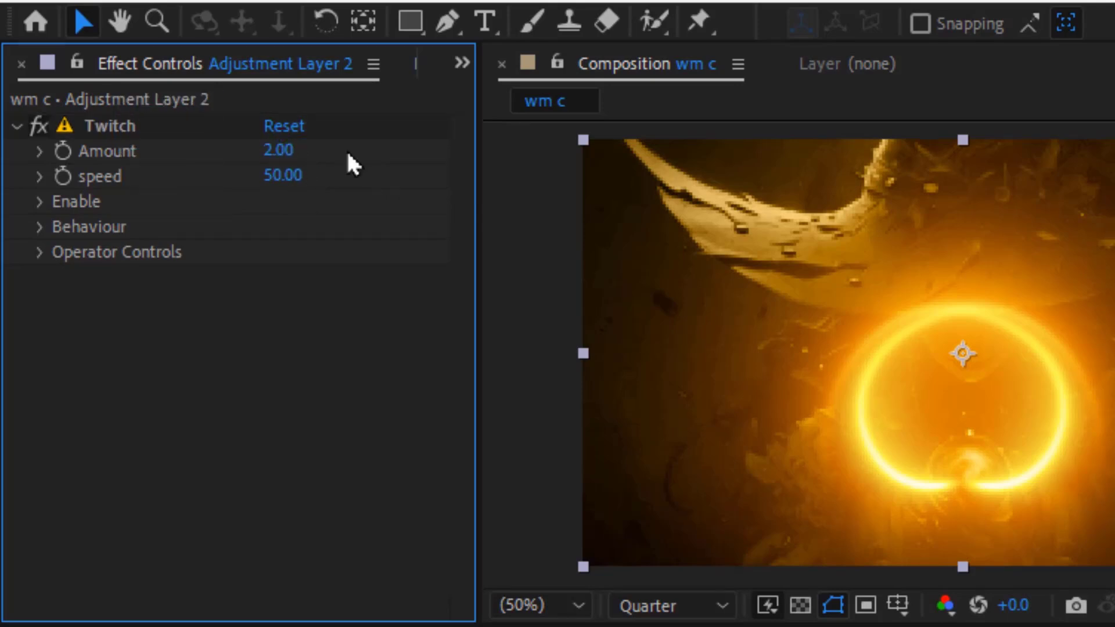
left_click(41, 201)
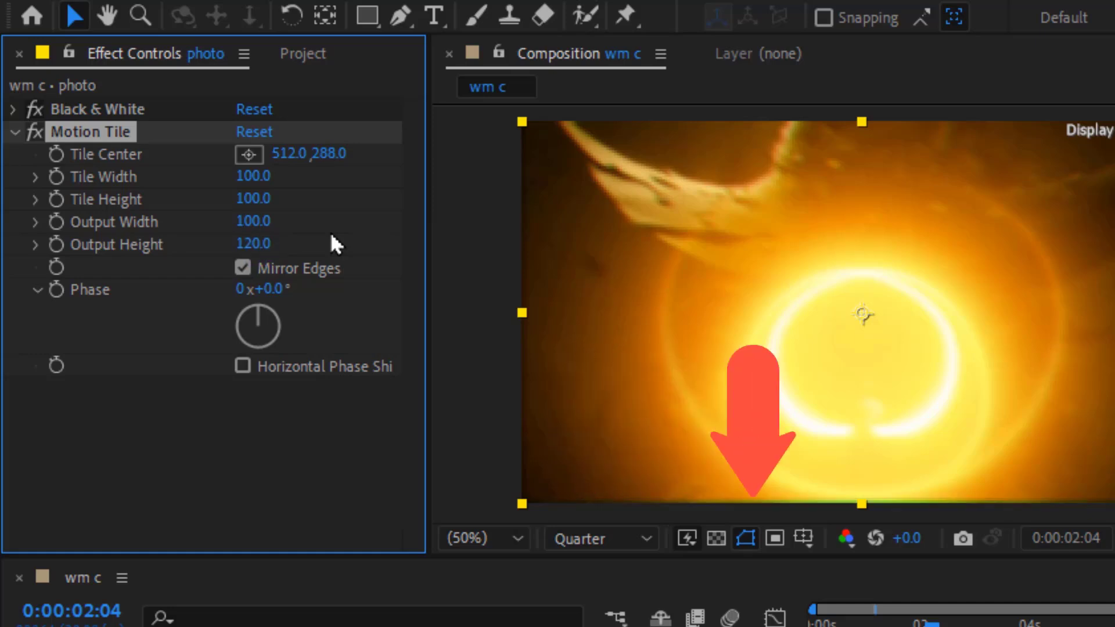
Set the photo's Motion Tile Output Width and Height to 120 with mirrored edges
double_click(254, 222)
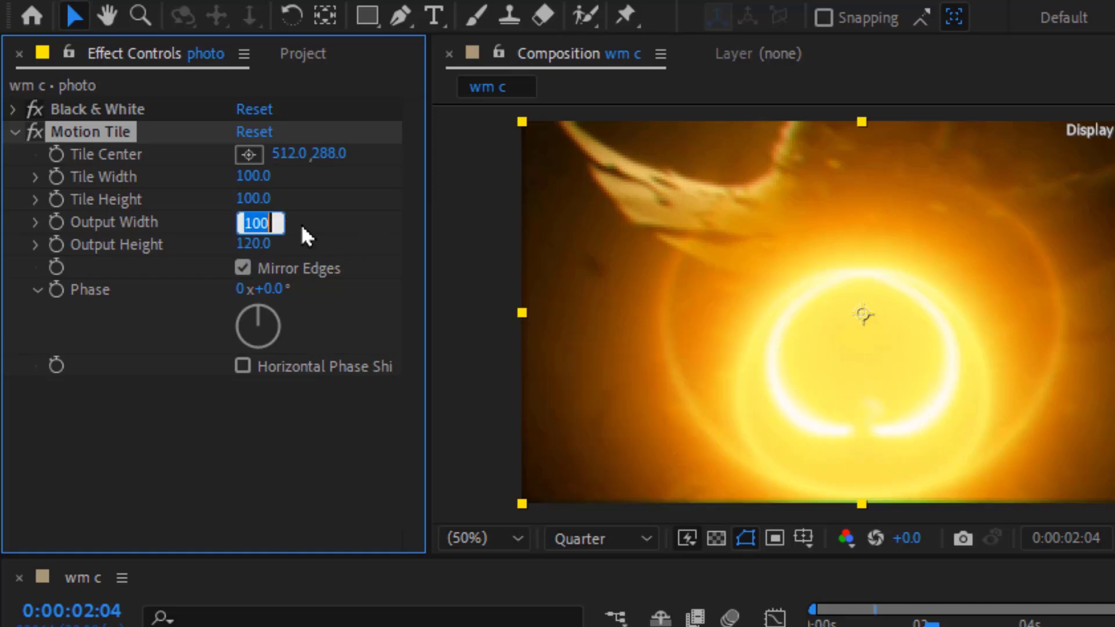
type("120")
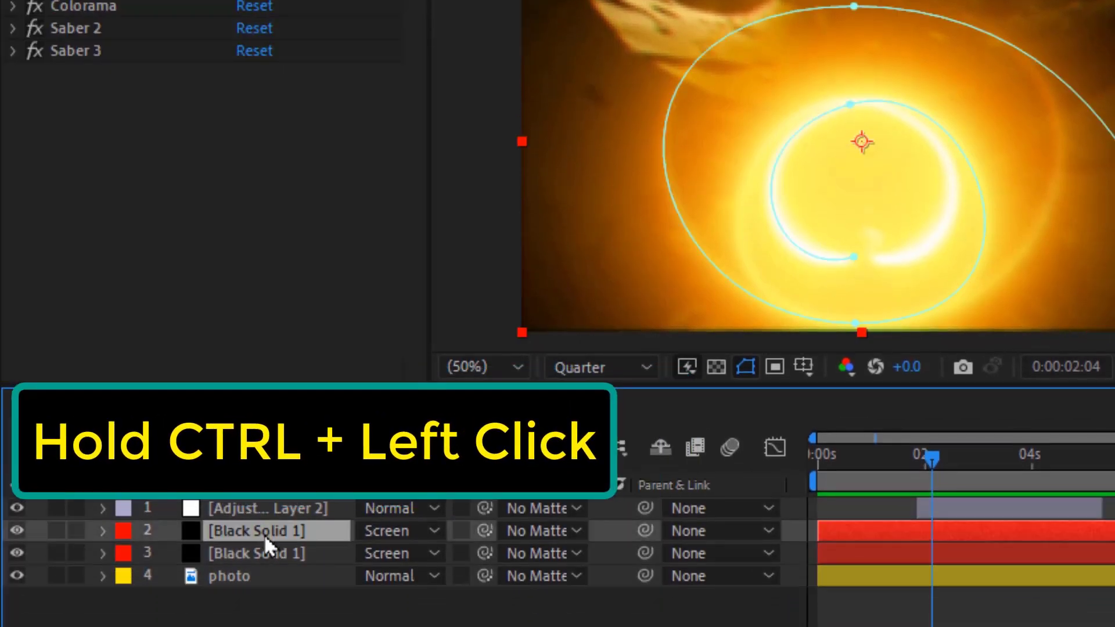
Paste the fire clip into the comp, blended with Screen
key("ctrl+v")
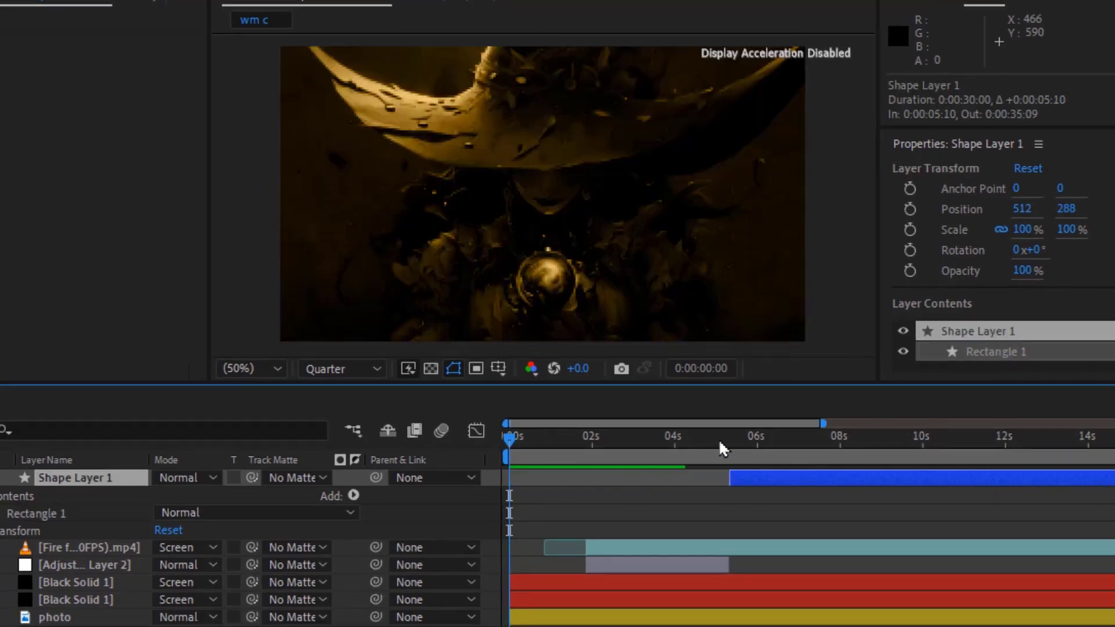
Set Shape Layer 1 to Color mode at 5s for a blue tint and preview playback
left_click(736, 437)
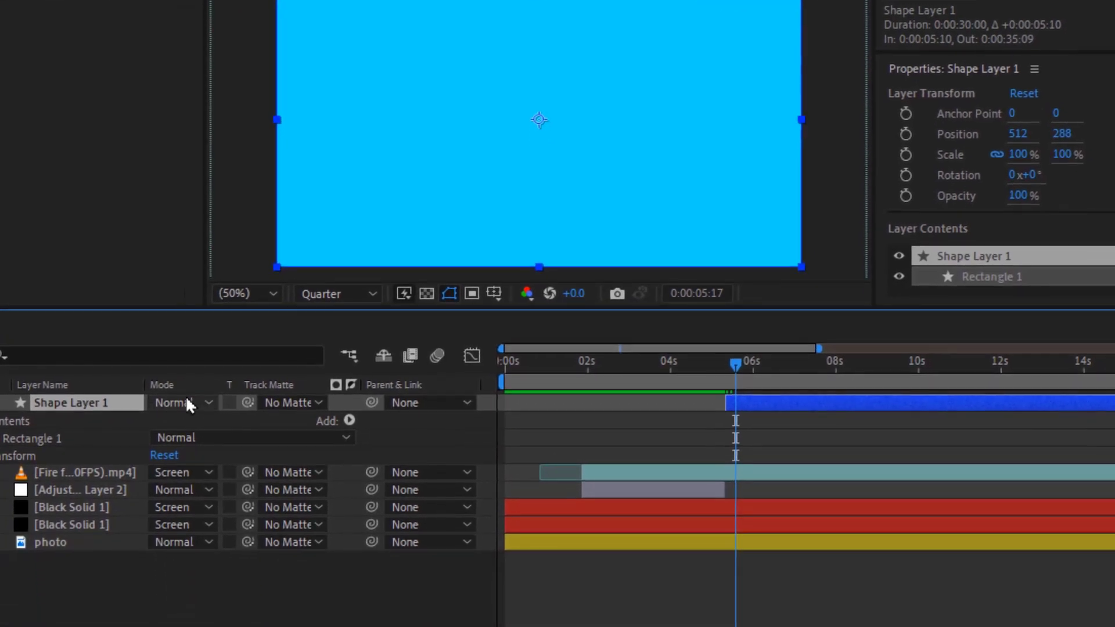
left_click(178, 403)
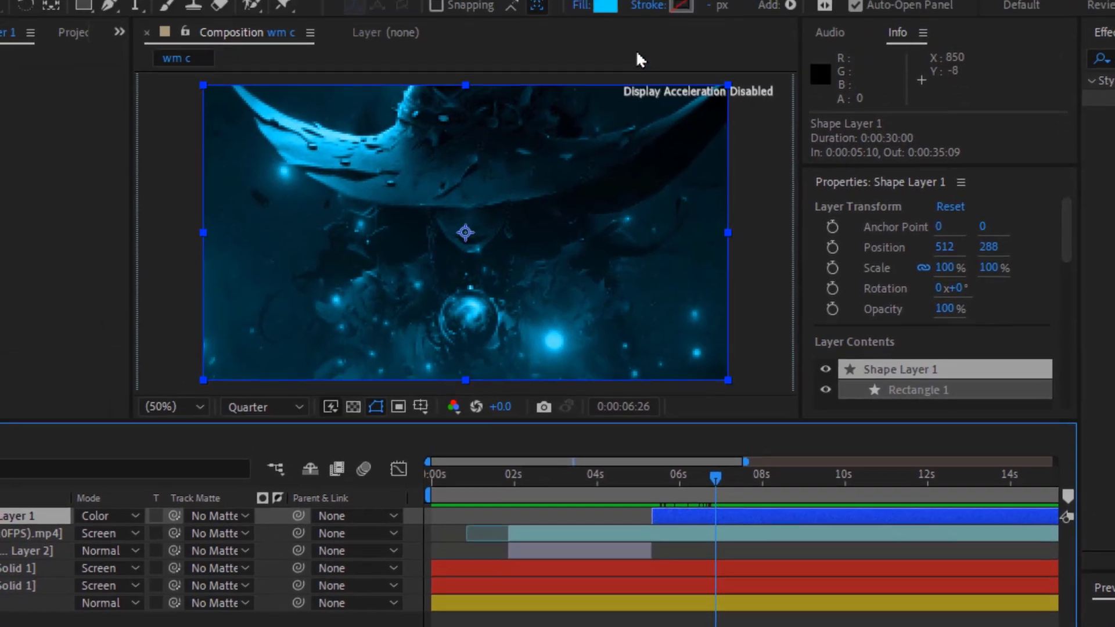
left_click(605, 6)
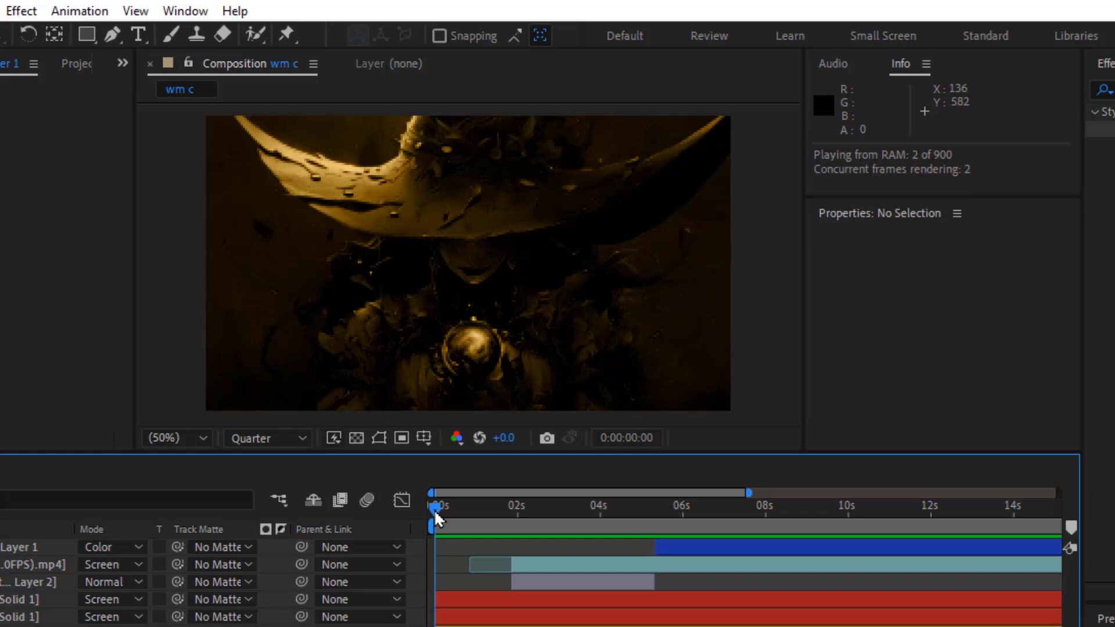
key("space")
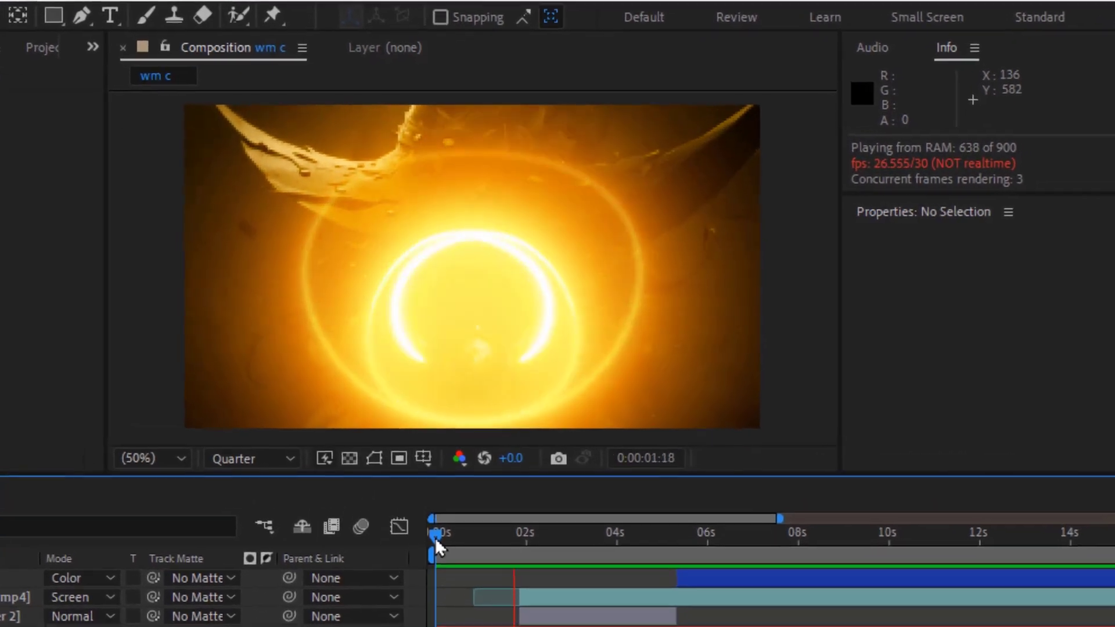